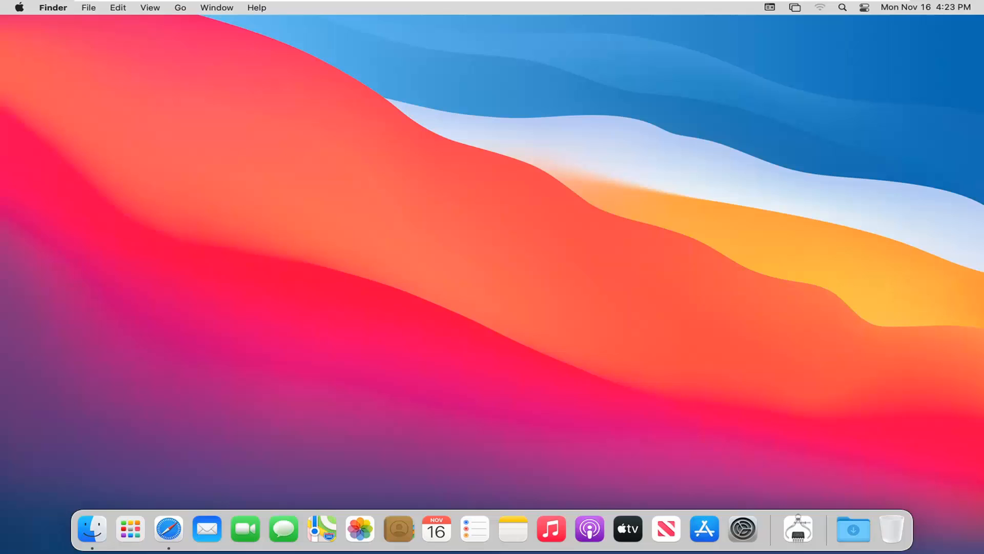
mouse_move(250, 274)
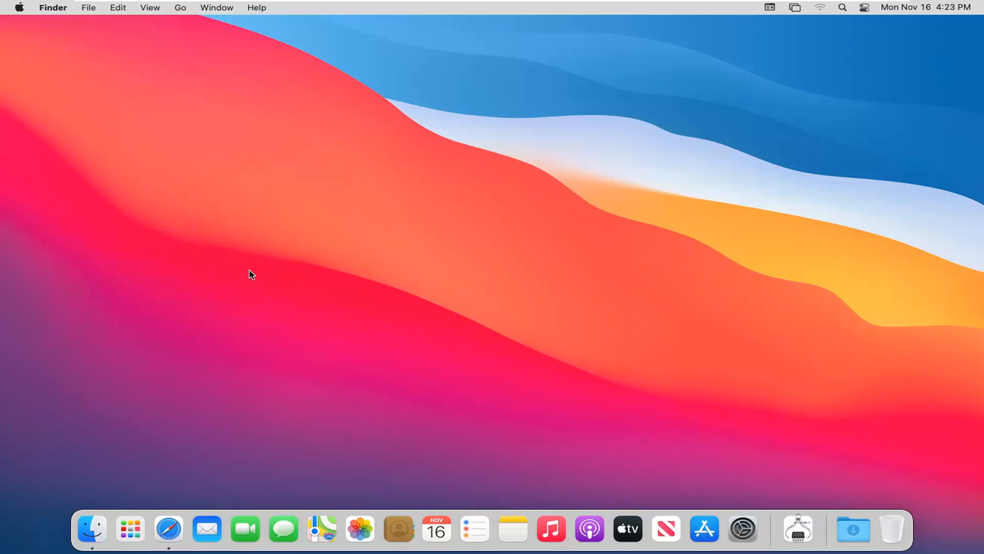
mouse_move(221, 233)
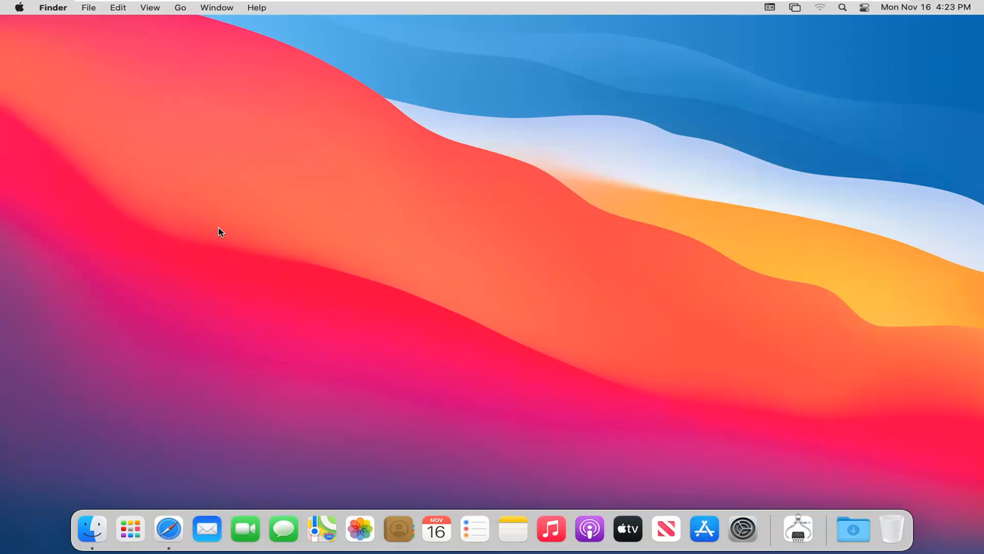
mouse_move(138, 168)
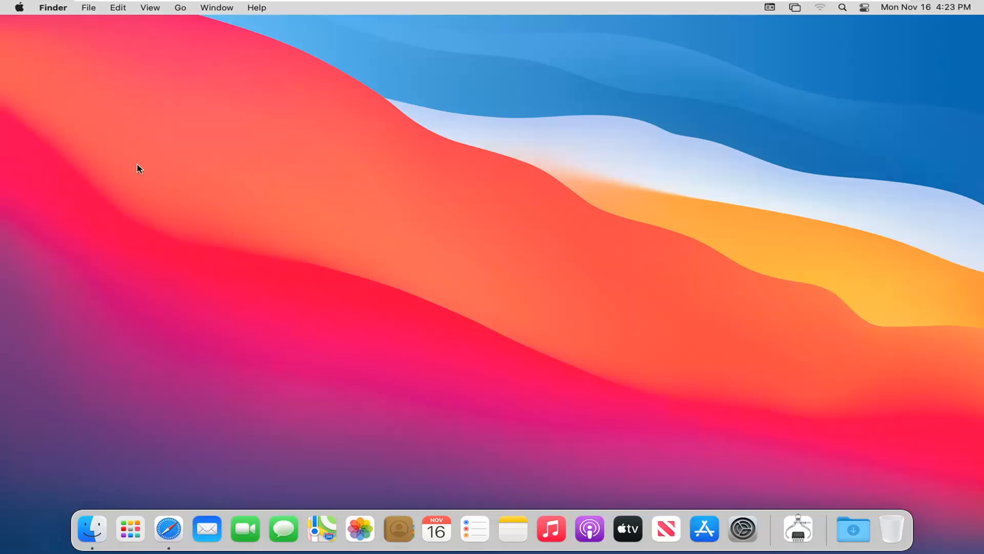
mouse_move(125, 180)
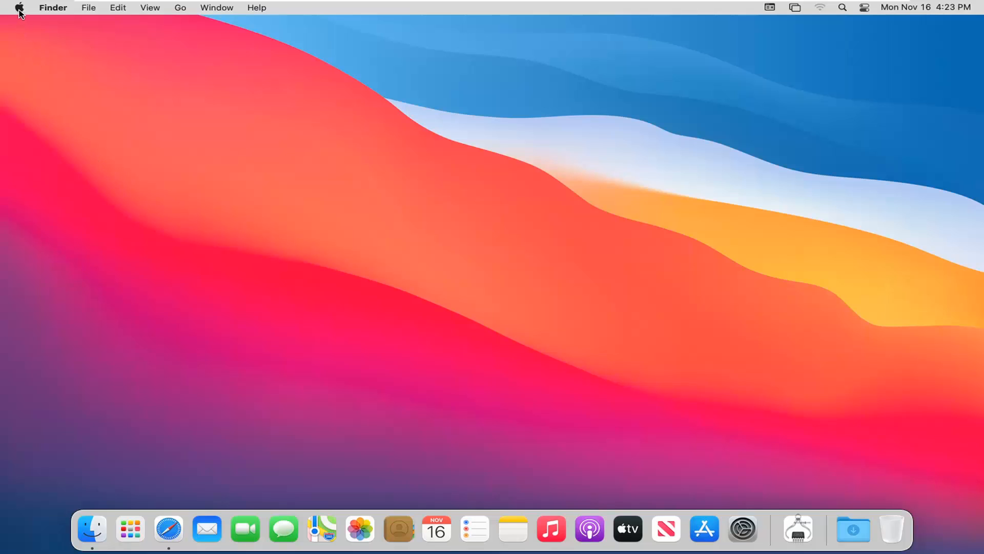
Open About This Mac from the Apple menu, showing macOS Big Sur 11.0.1
left_click(18, 7)
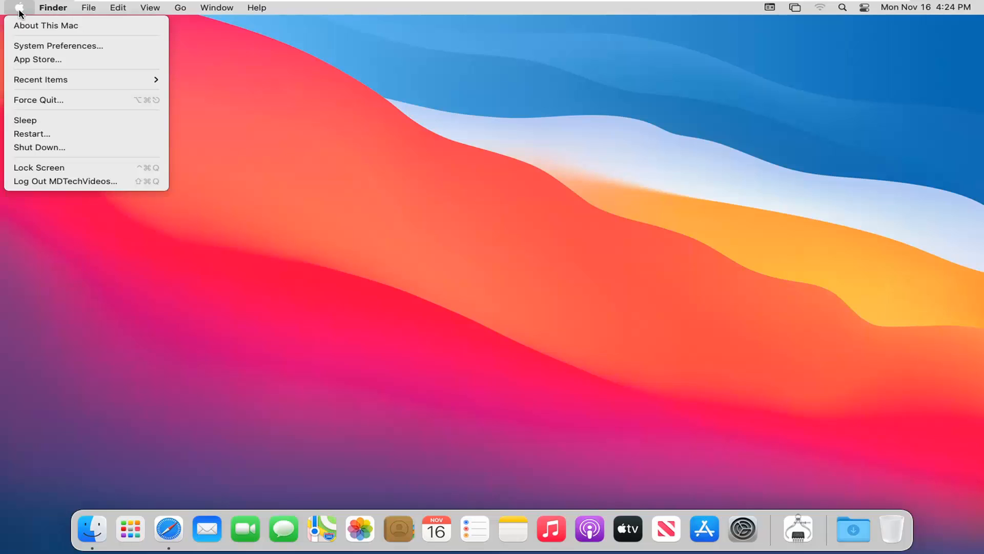
mouse_move(46, 25)
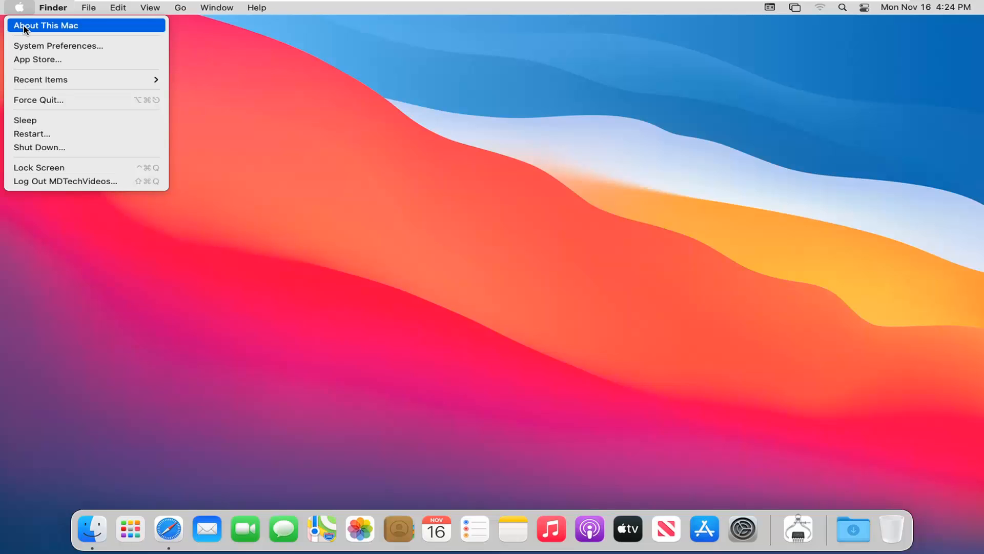
left_click(18, 7)
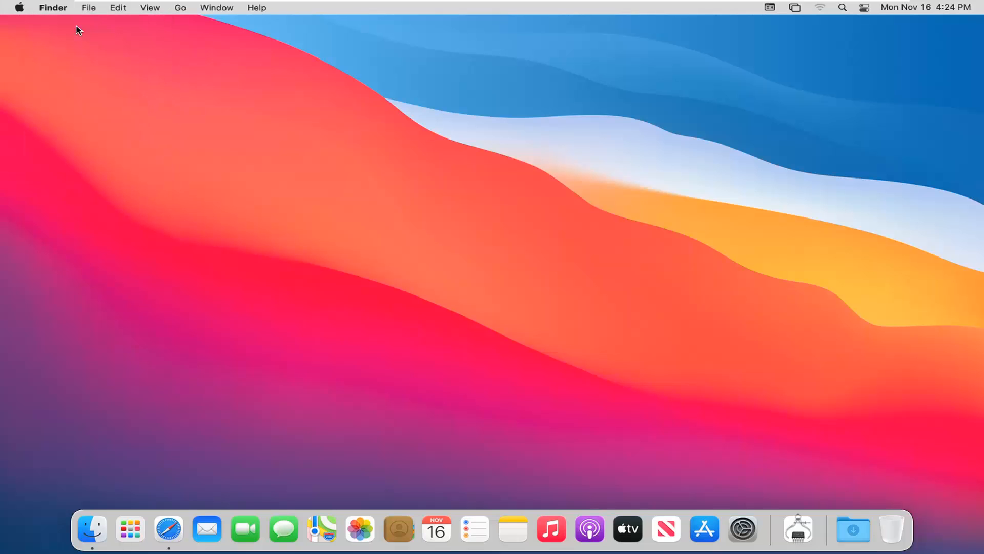
left_click(18, 7)
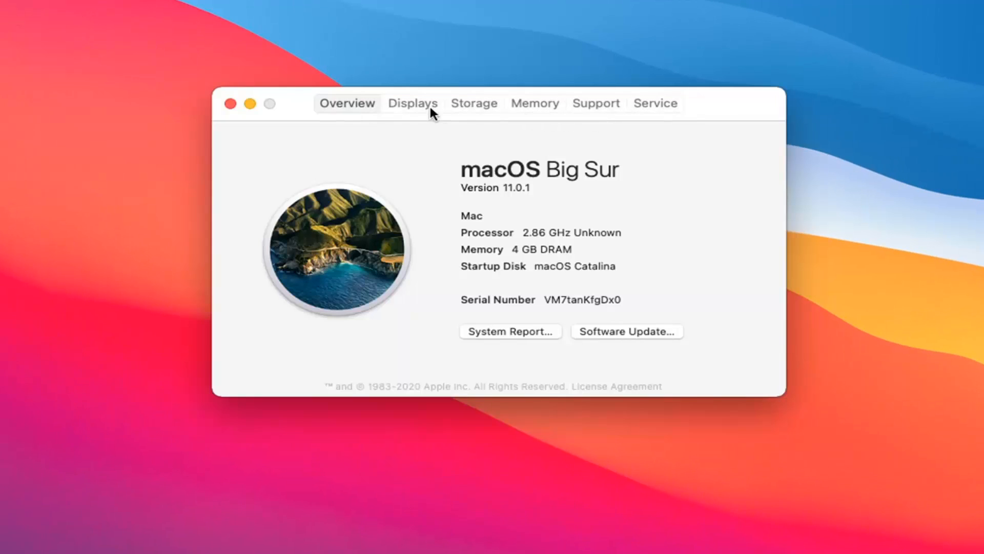
Show the Storage view with 44.9 GB available of 64.08 GB on the startup disk
left_click(474, 102)
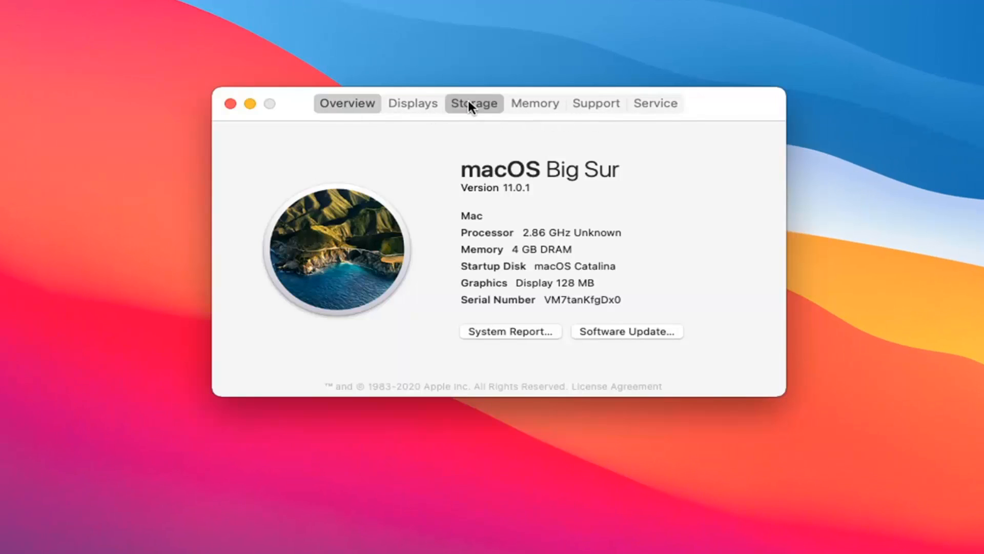
left_click(474, 103)
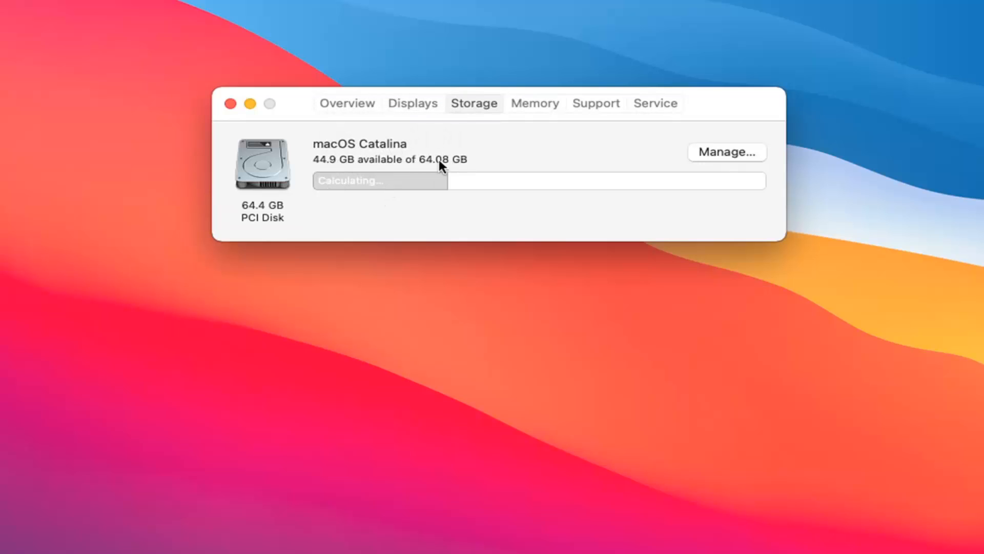
mouse_move(361, 204)
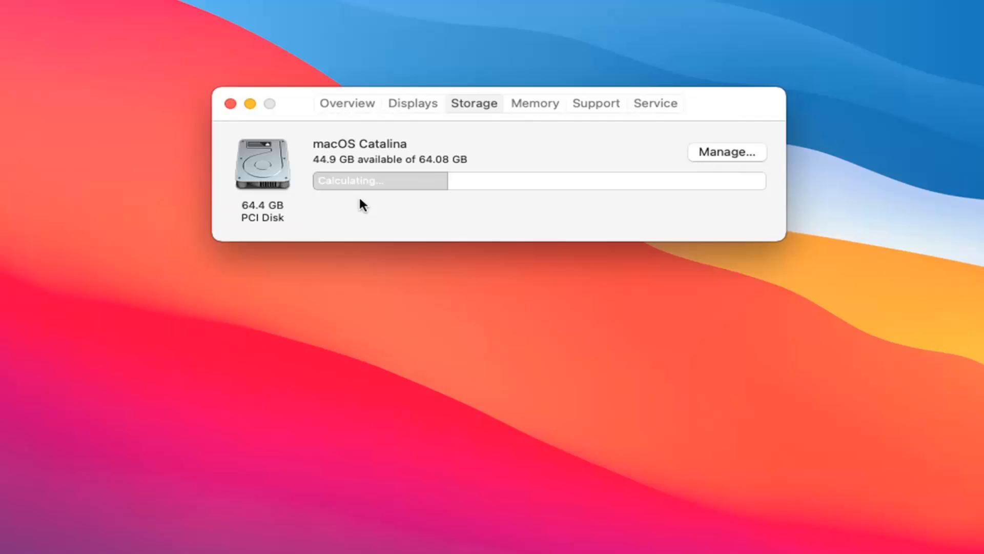
mouse_move(370, 186)
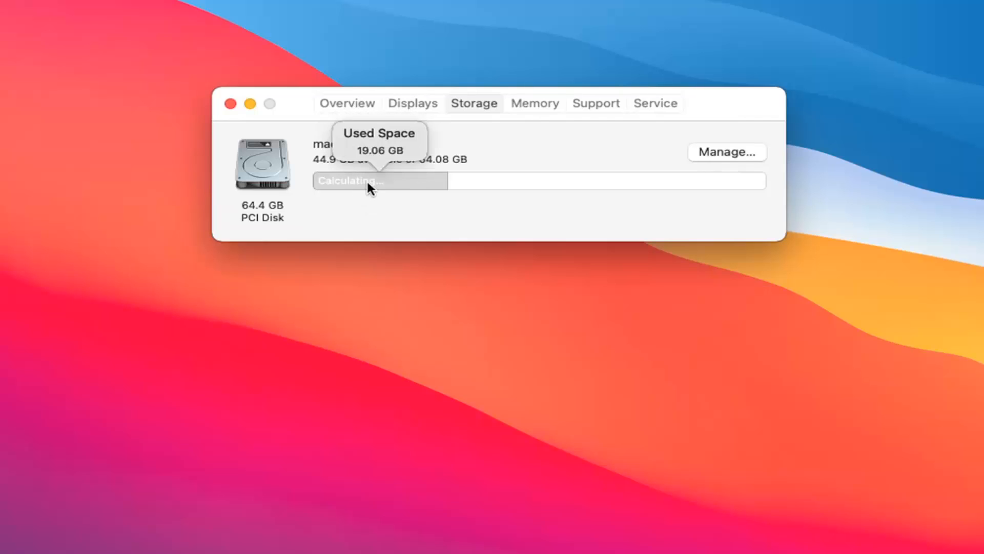
mouse_move(376, 185)
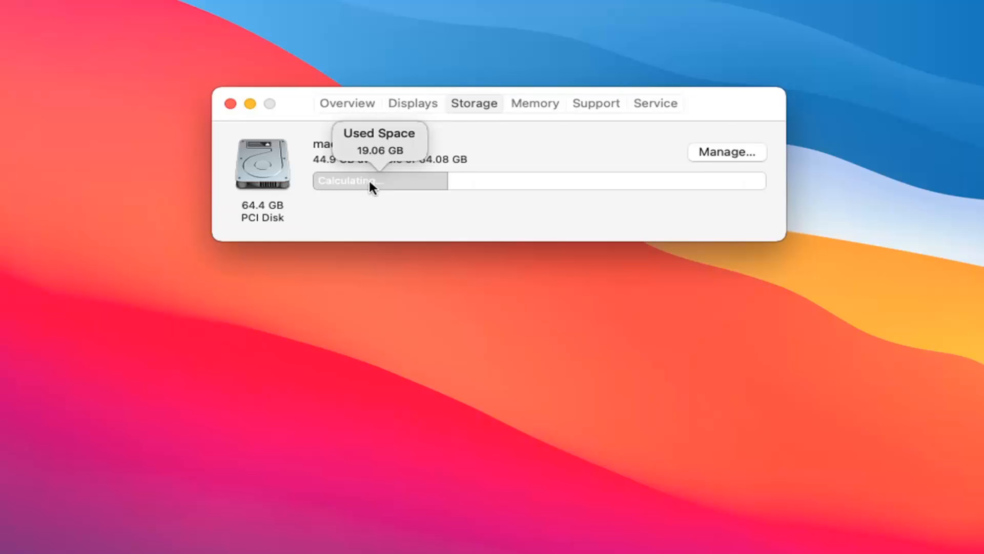
mouse_move(480, 190)
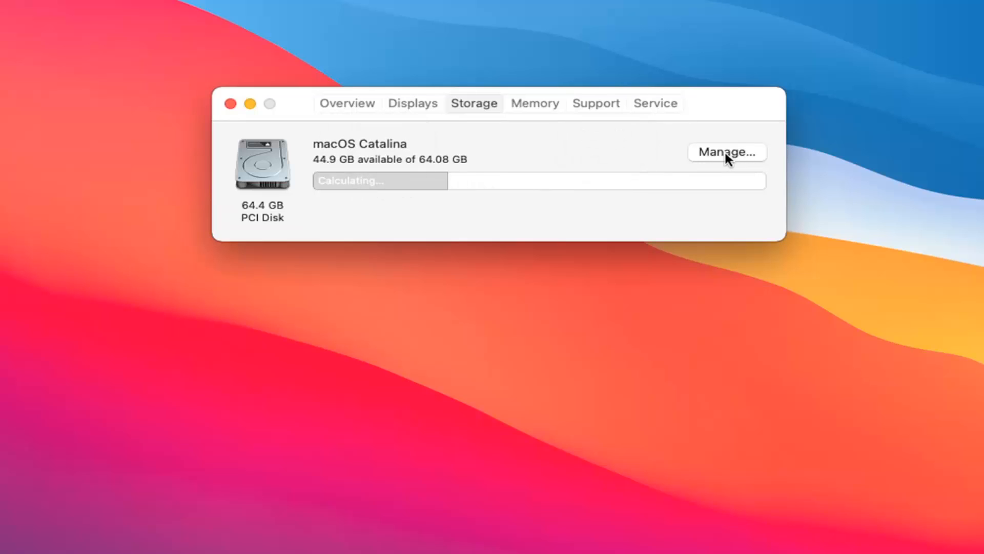
Open Storage Management for the startup disk via Manage…, listing the space-saving recommendations
left_click(727, 152)
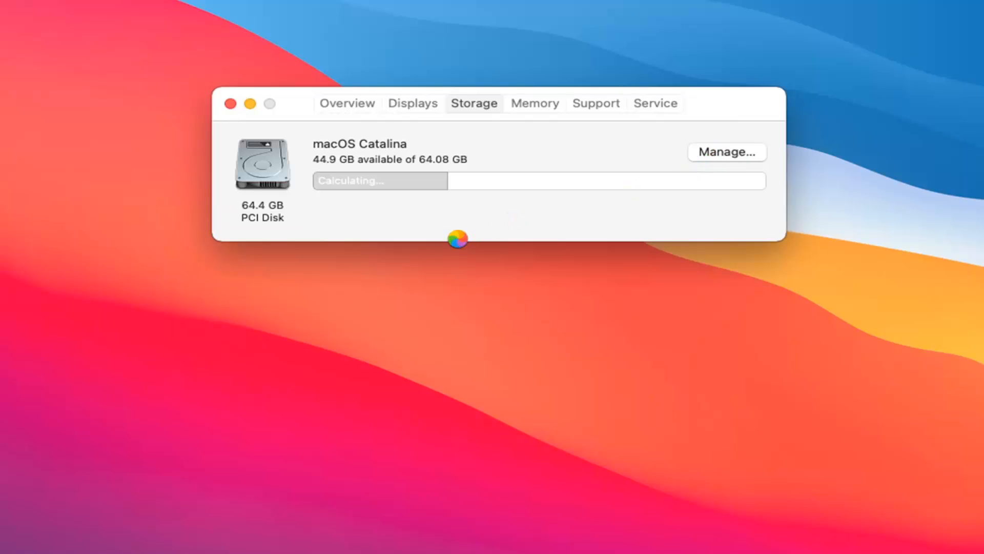
mouse_move(430, 306)
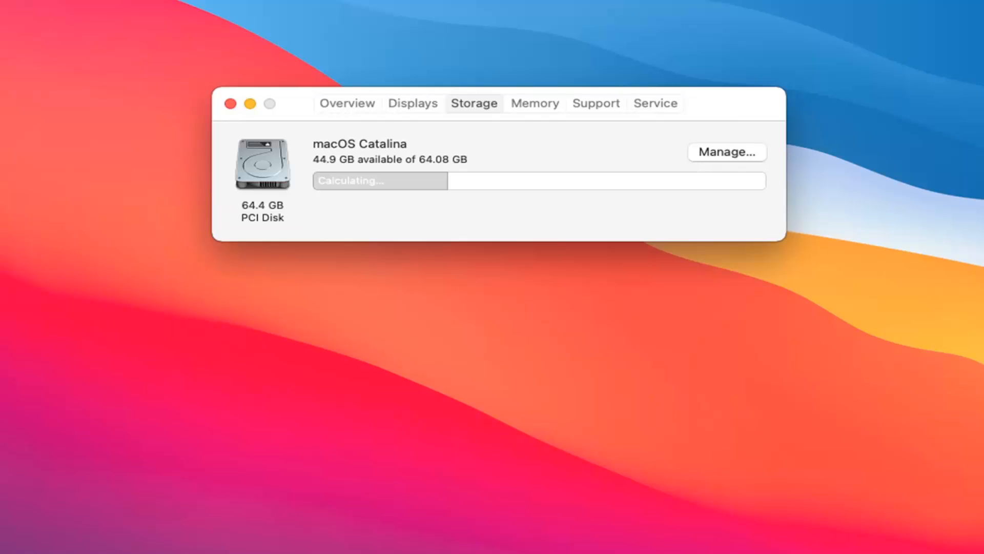
mouse_move(812, 155)
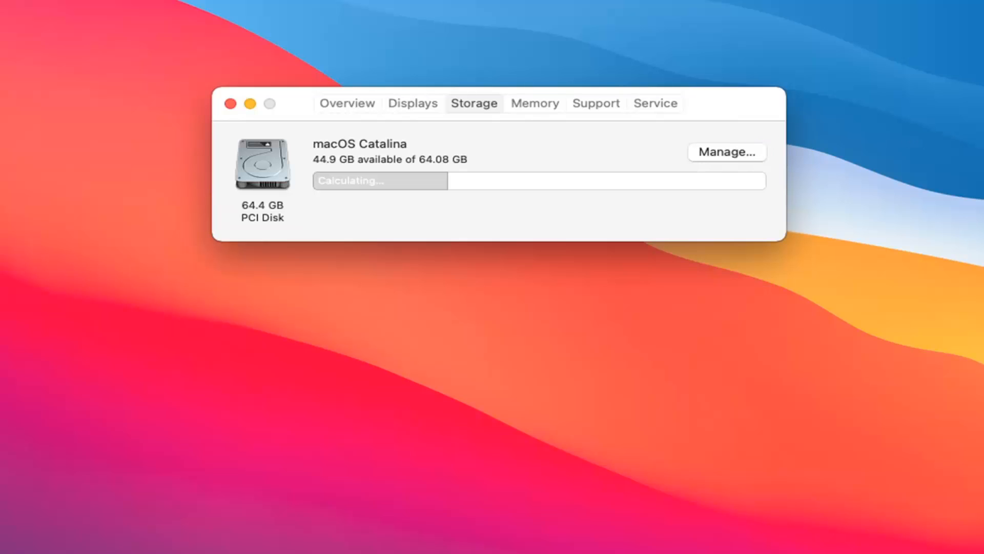
left_click(726, 152)
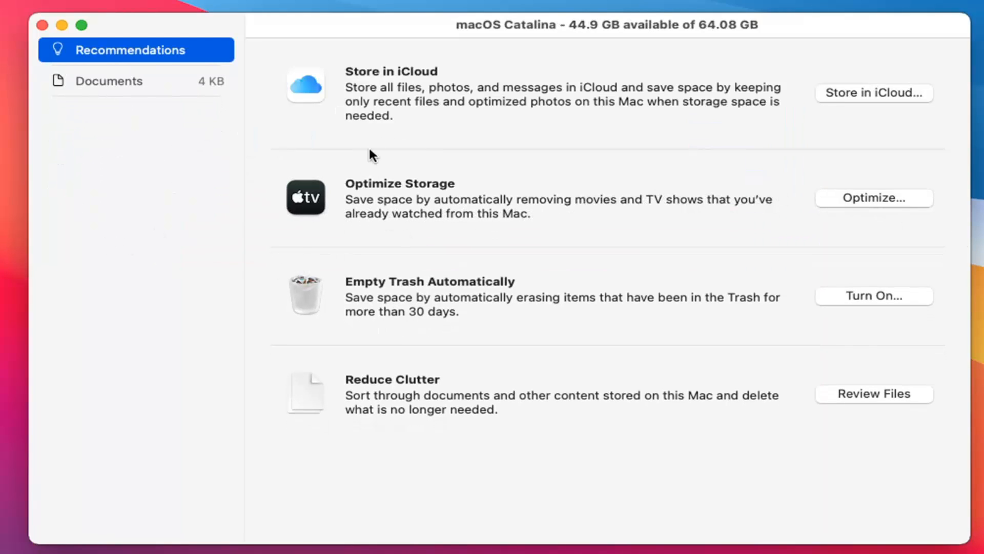
mouse_move(411, 104)
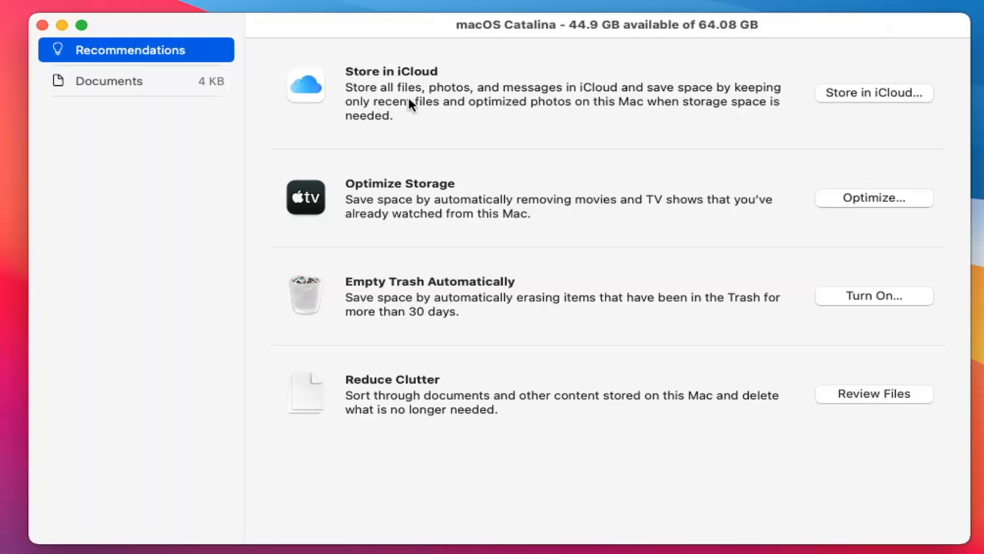
mouse_move(514, 122)
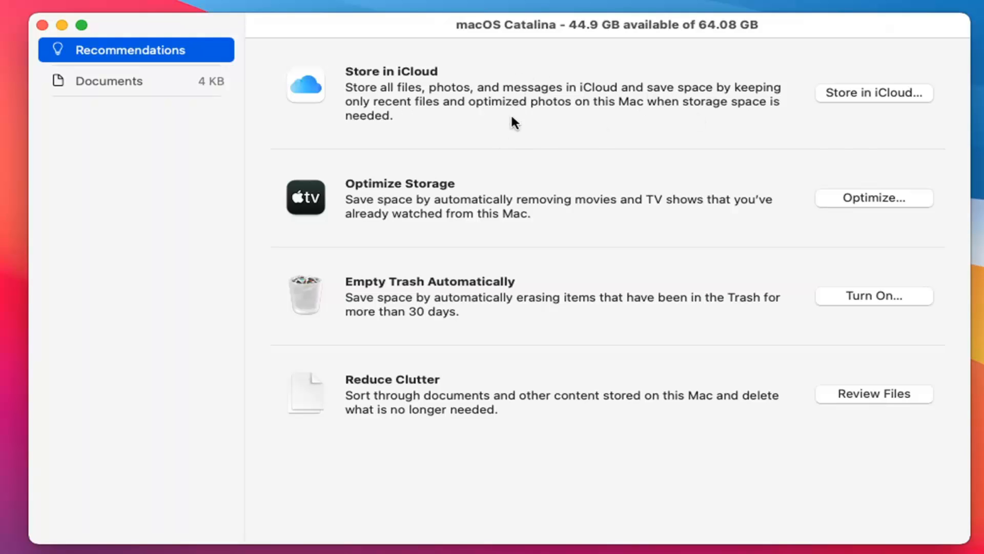
mouse_move(645, 212)
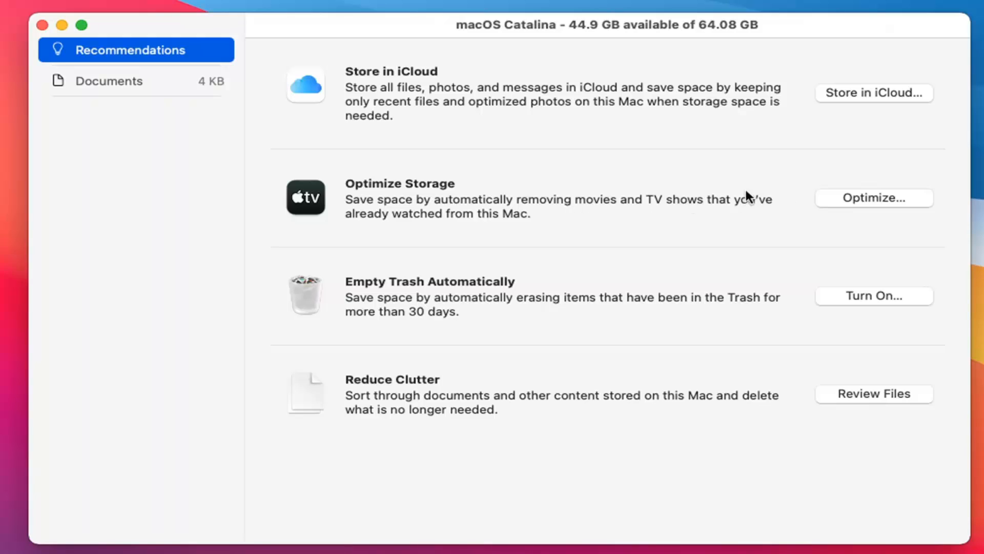
mouse_move(512, 320)
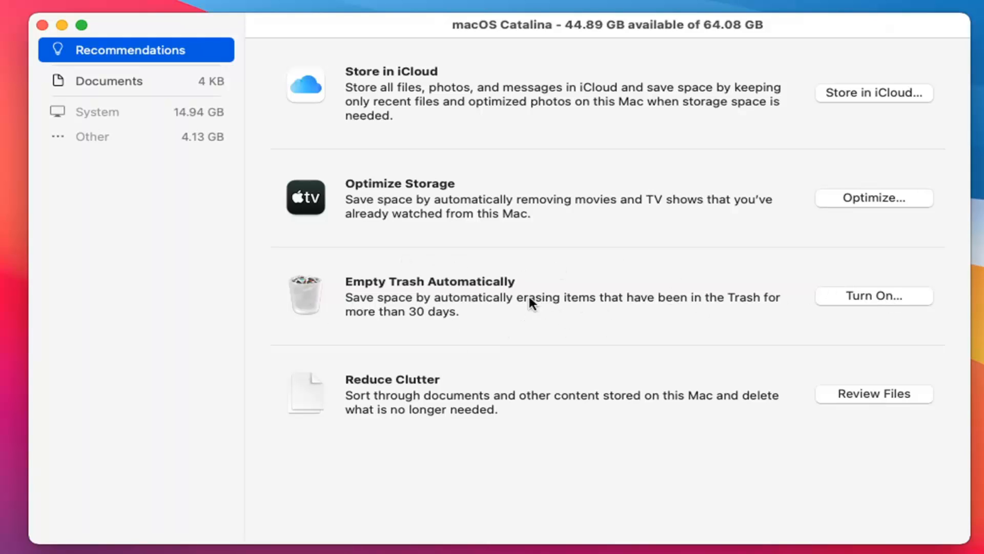
mouse_move(478, 400)
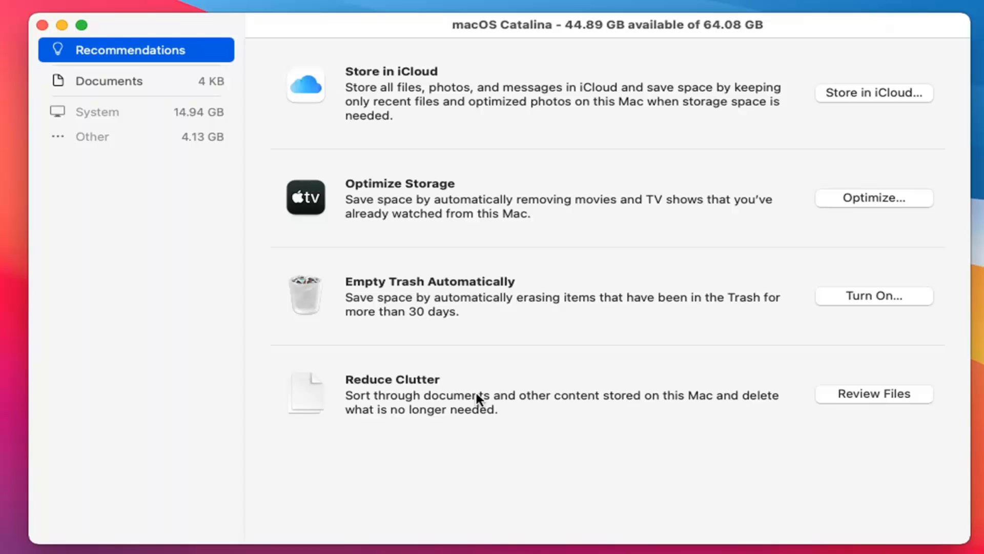
mouse_move(456, 385)
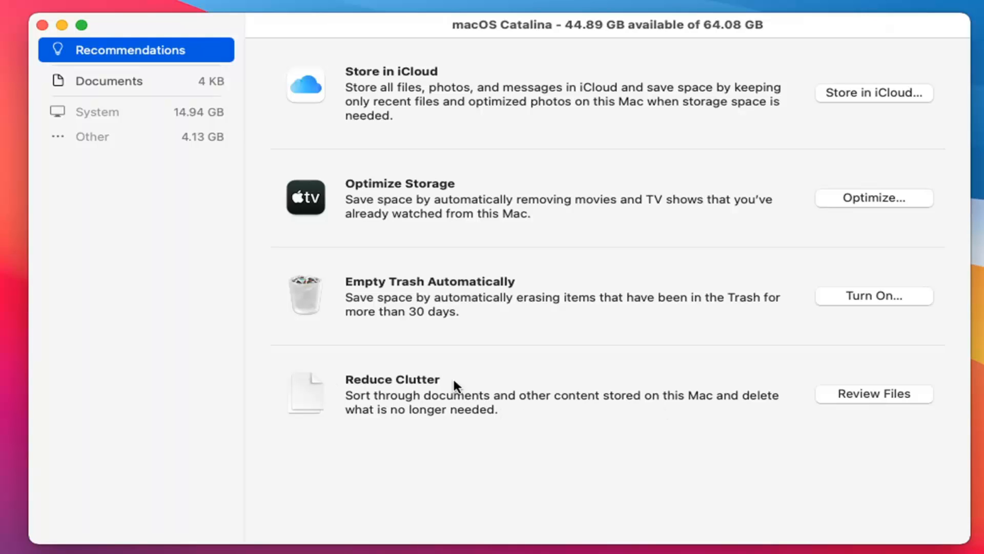
Start Review Files under Reduce Clutter to sort through documents
left_click(874, 394)
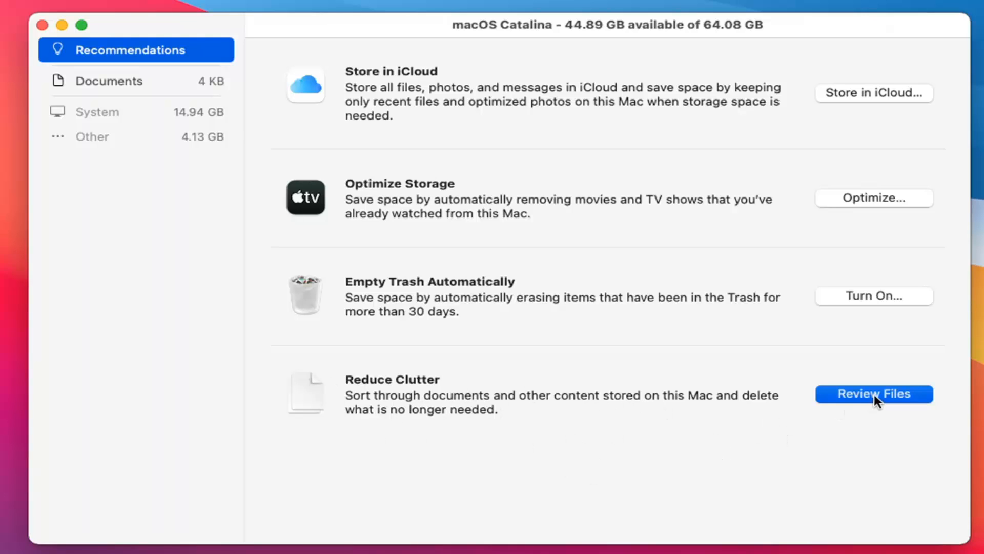
Review Documents: check Unsupported Apps, then return to the empty Large Files list
left_click(873, 394)
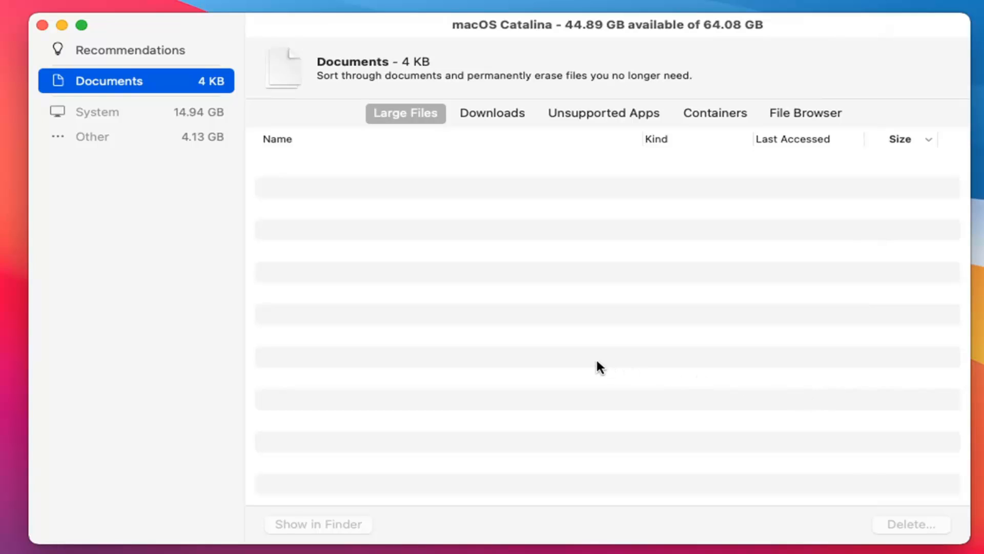
mouse_move(385, 69)
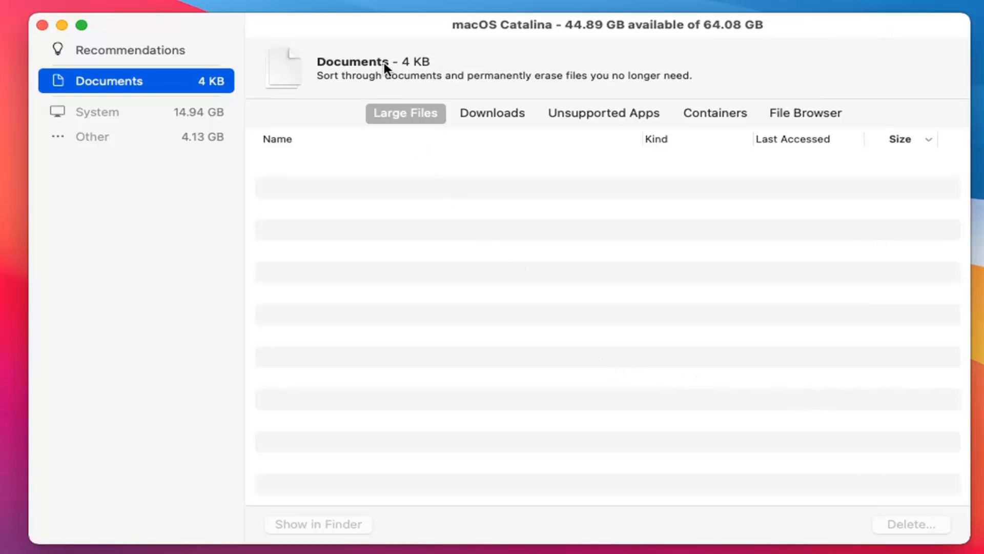
mouse_move(360, 288)
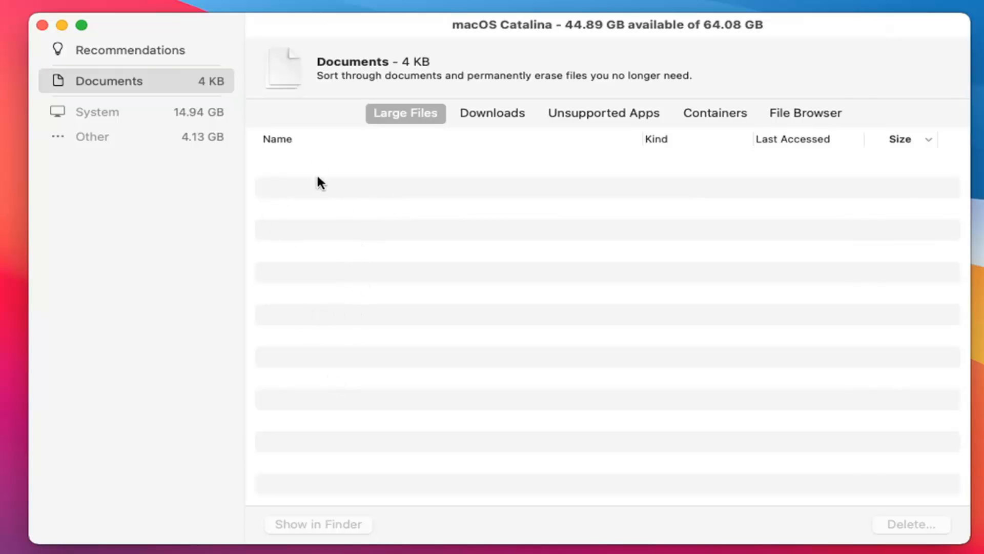
mouse_move(429, 283)
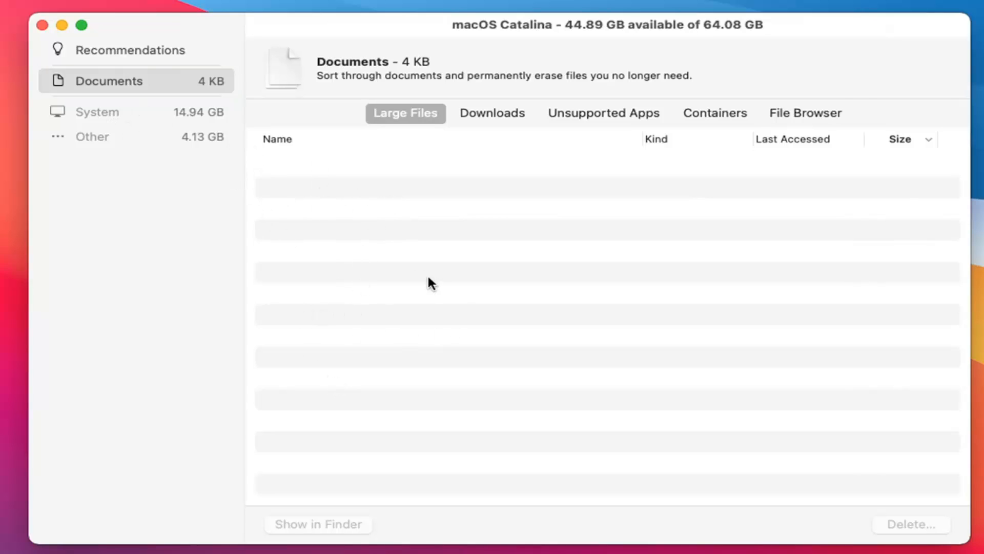
mouse_move(490, 135)
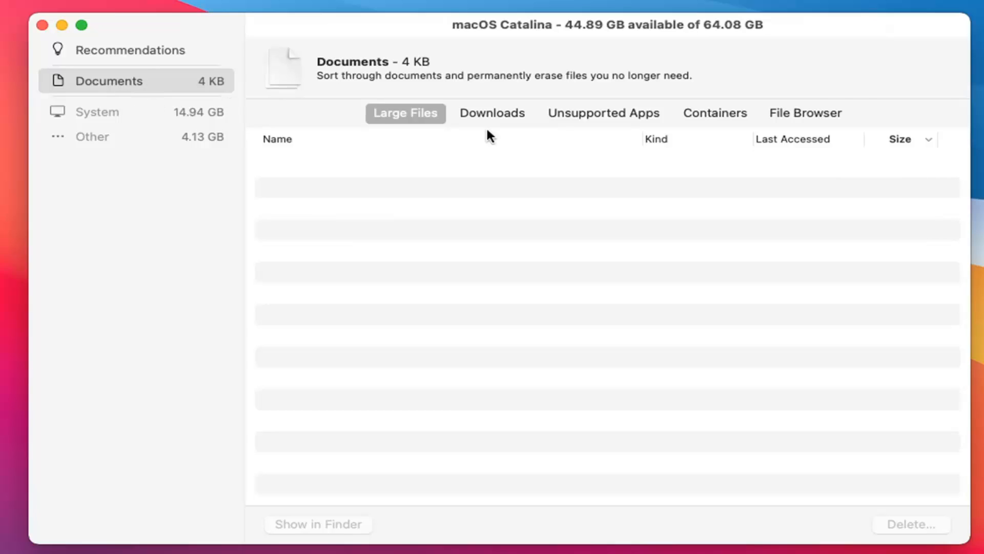
left_click(602, 113)
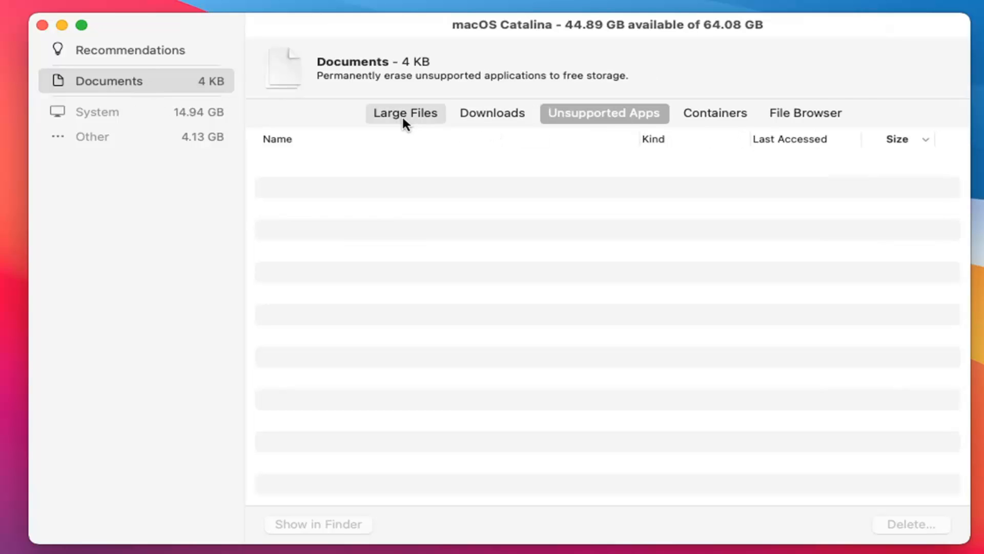
left_click(405, 113)
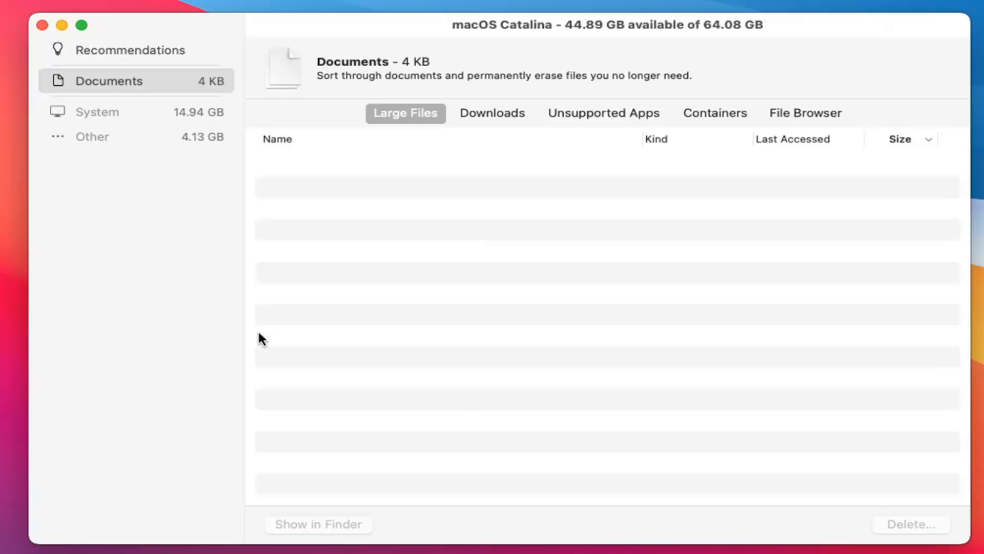